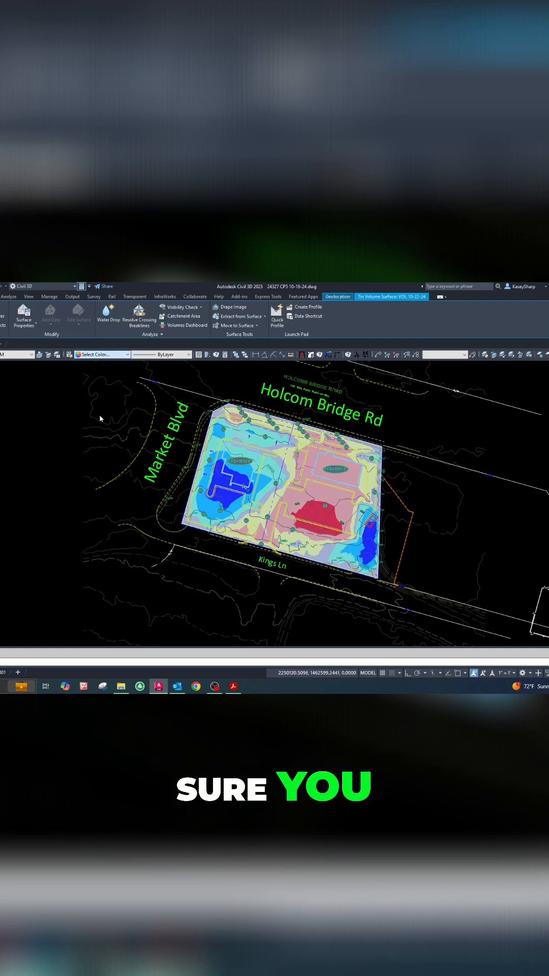
Give the lower elevation ranges true colours (magenta, red) in the volume surface's Analysis settings
click(100, 354)
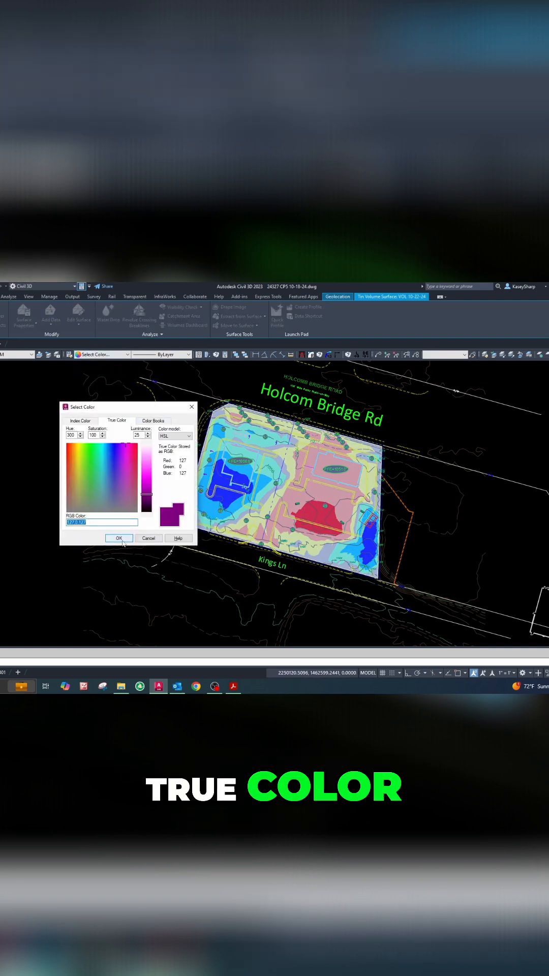
click(118, 538)
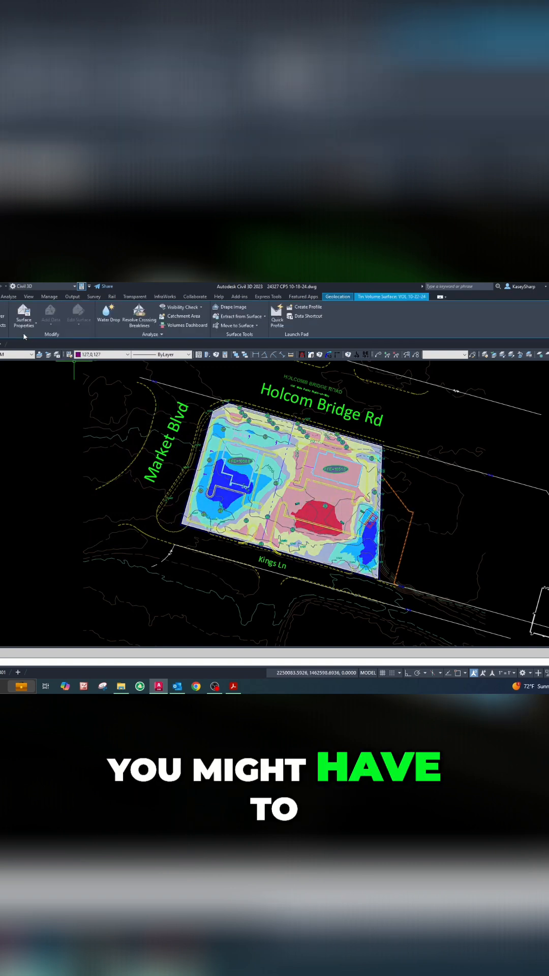
click(23, 317)
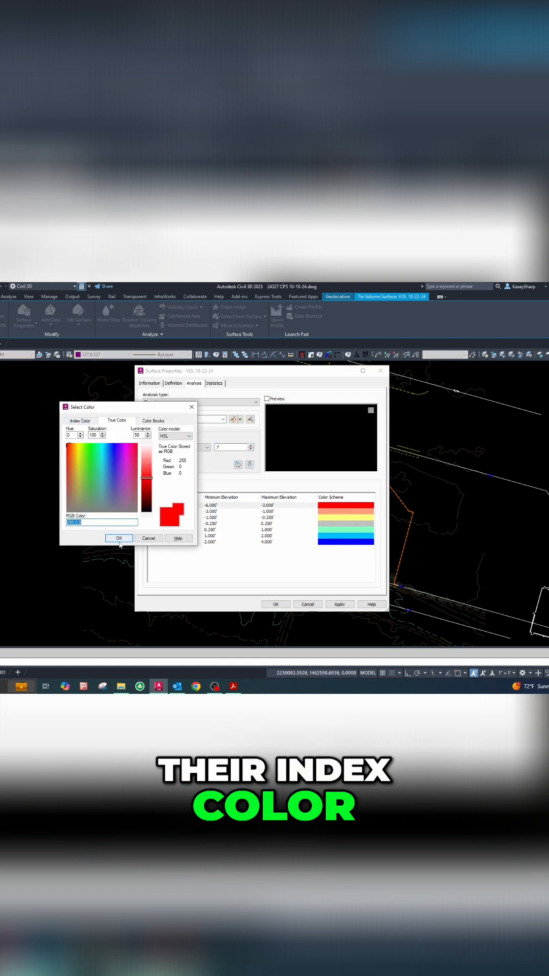
click(80, 420)
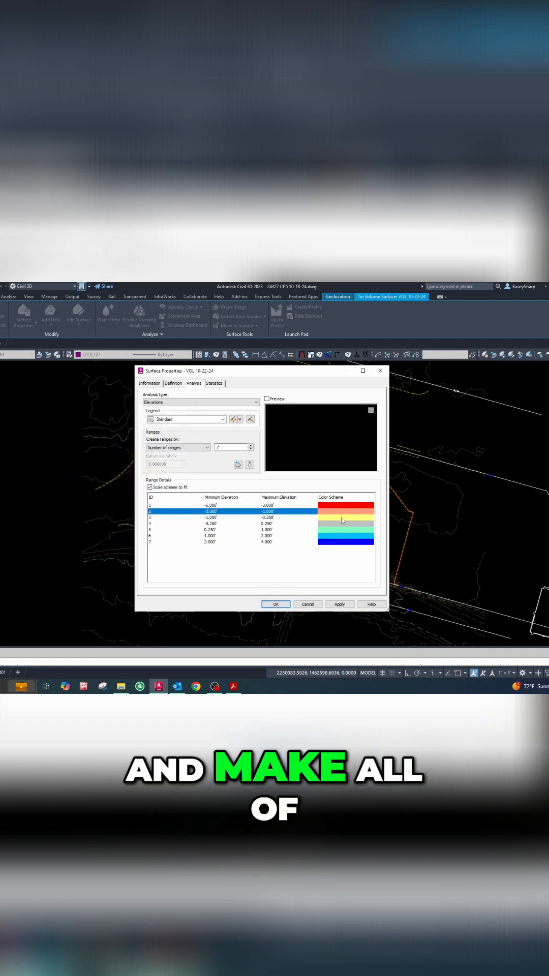
click(249, 518)
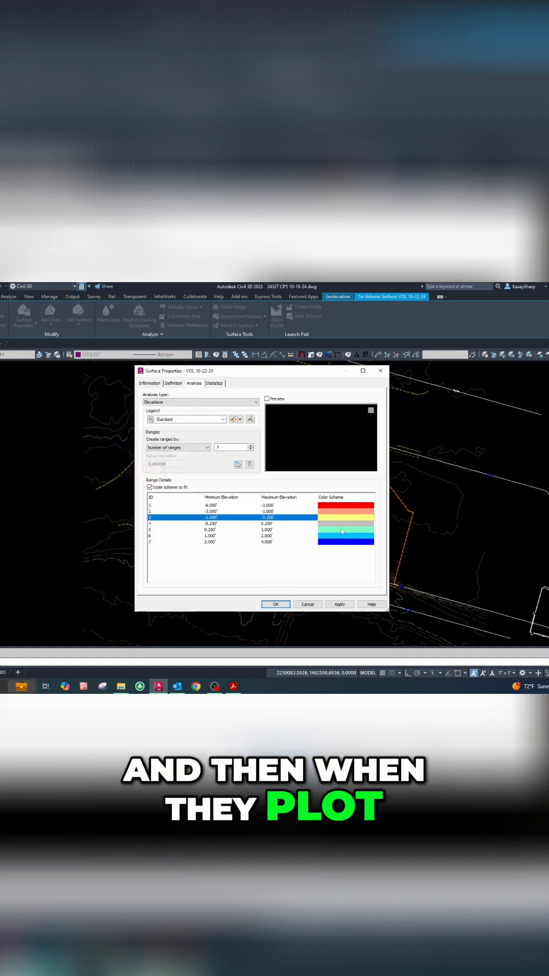
Give the third range a true gray and the highest range true blue
click(345, 524)
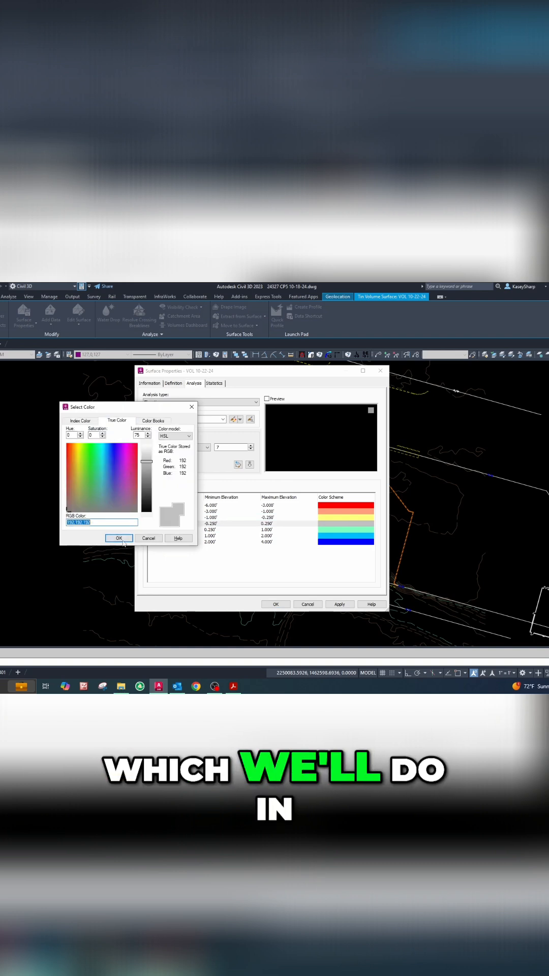
click(79, 420)
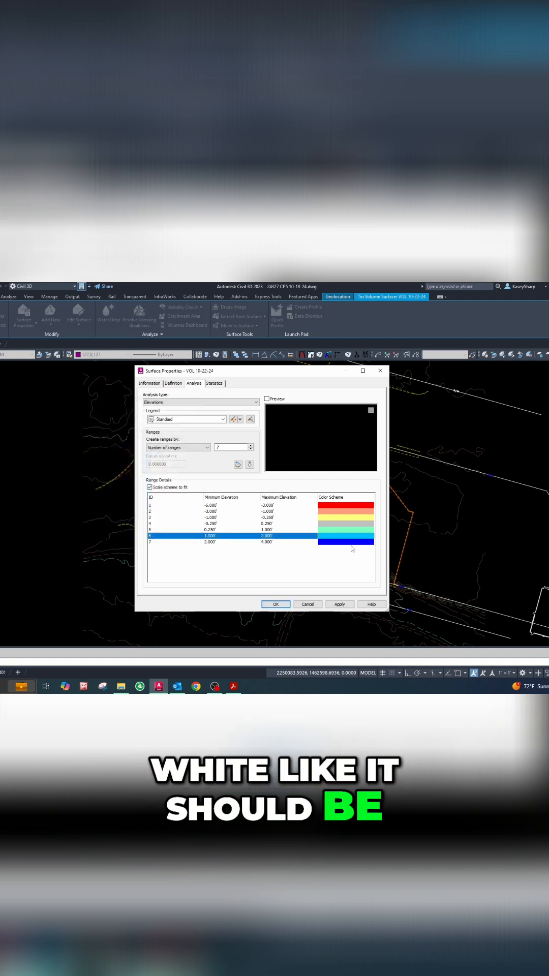
click(346, 542)
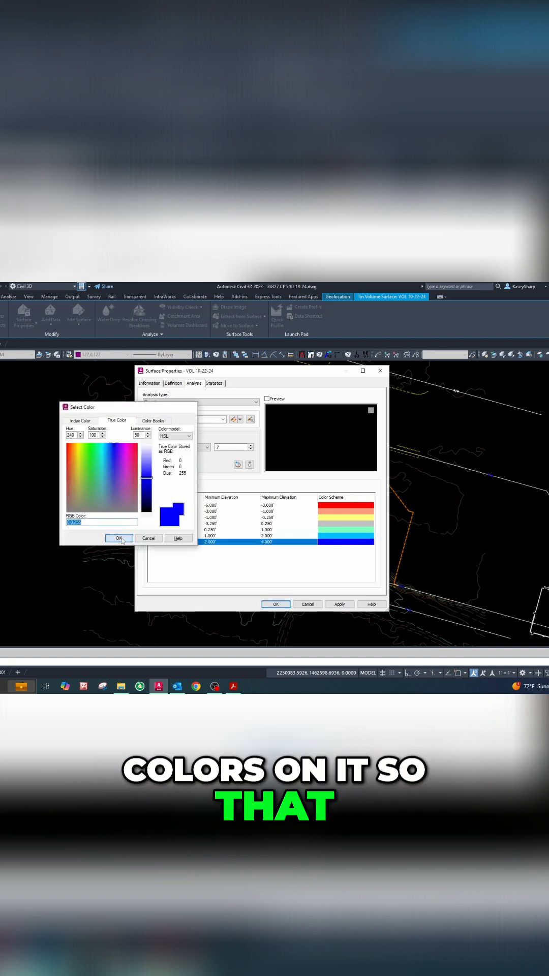
click(119, 538)
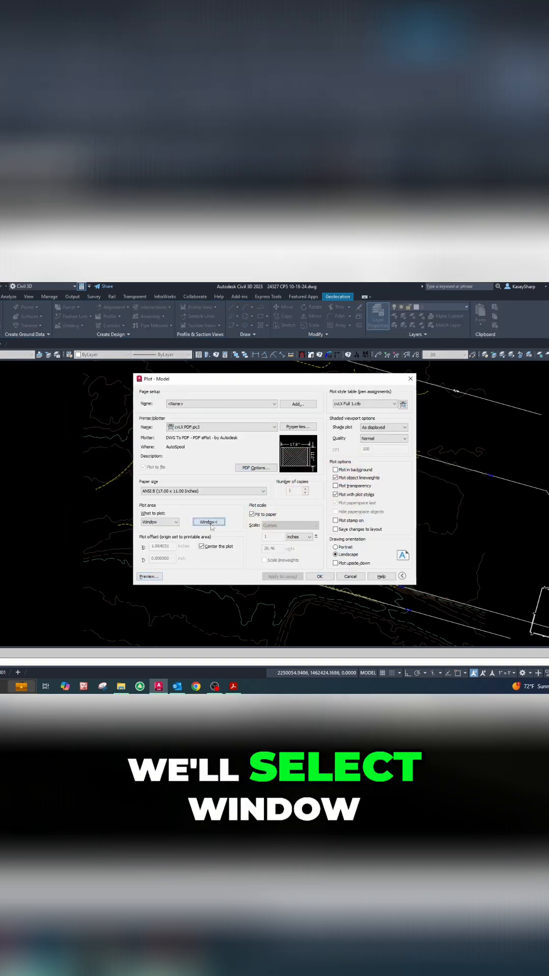
Pick the drawing area for the window plot of the recoloured surface
click(208, 522)
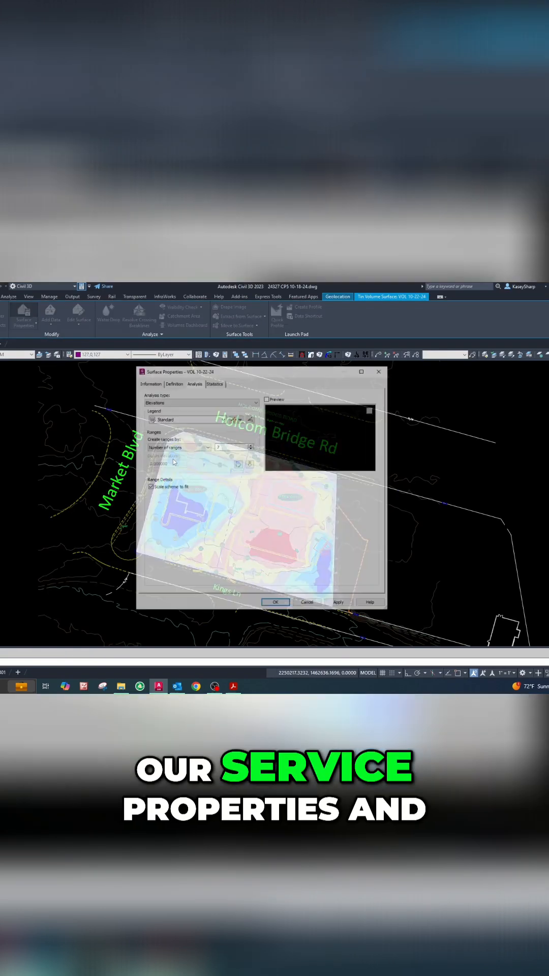
Set the neutral -0.250' to 0.250' band to index colour 252 gray and apply it to the surface
click(251, 465)
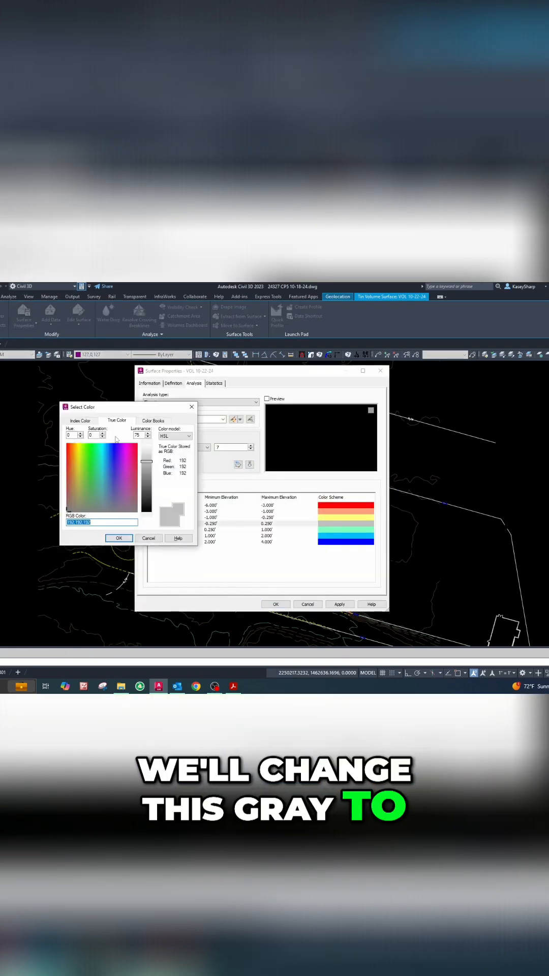
click(79, 420)
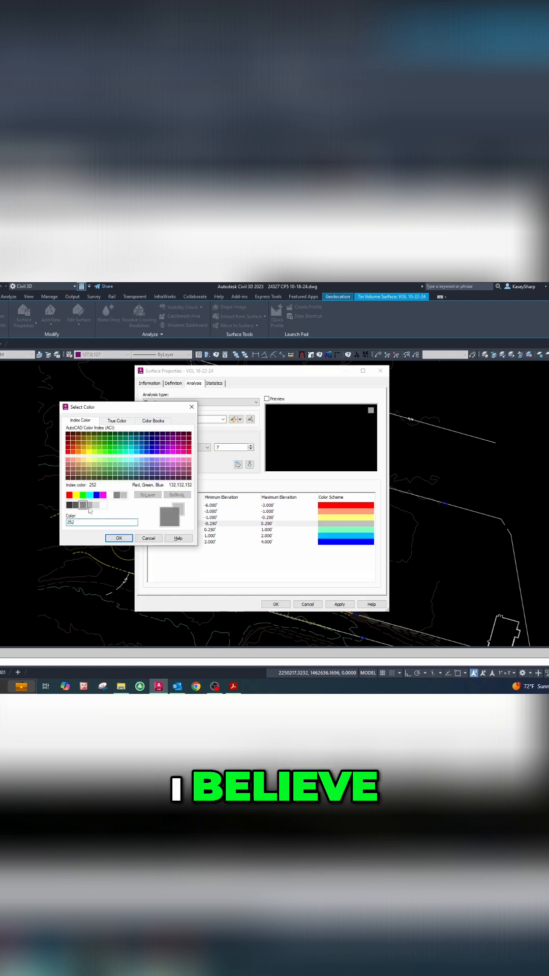
click(118, 538)
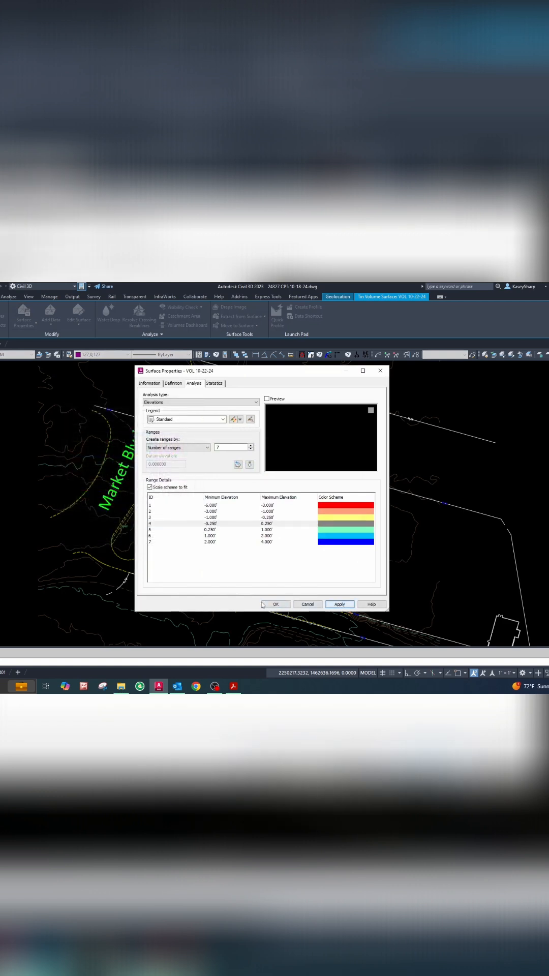
click(279, 604)
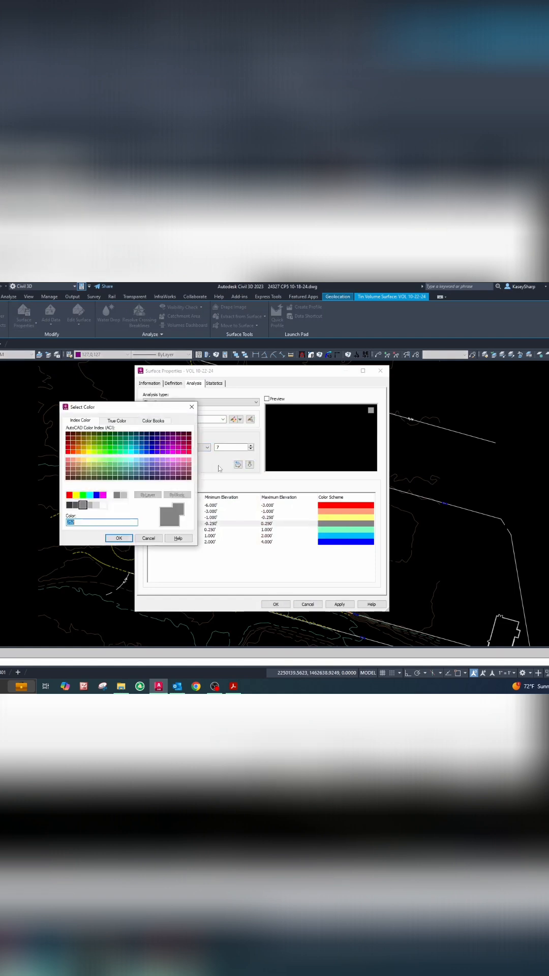
click(118, 538)
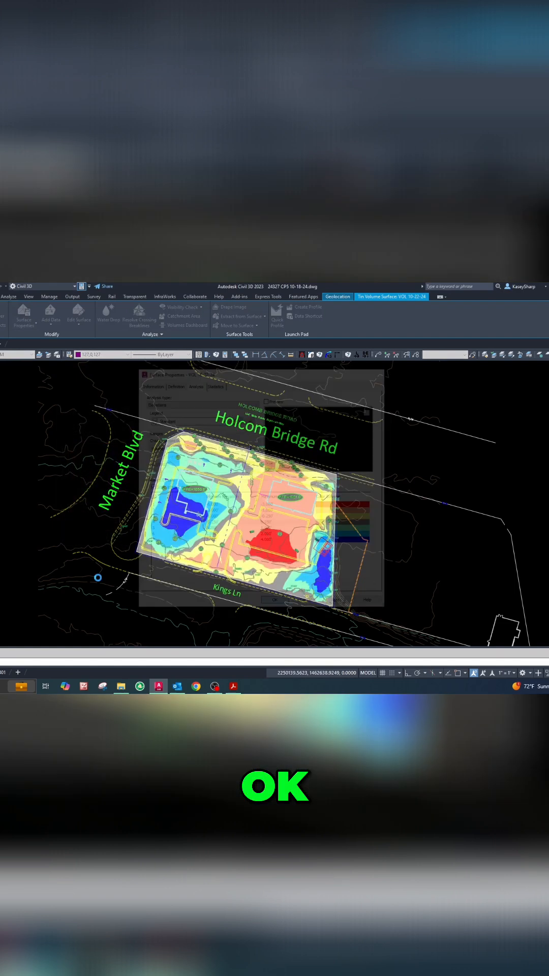
Reopen the neutral band's colour choice to set its gray as true colour 132,132,132
click(271, 600)
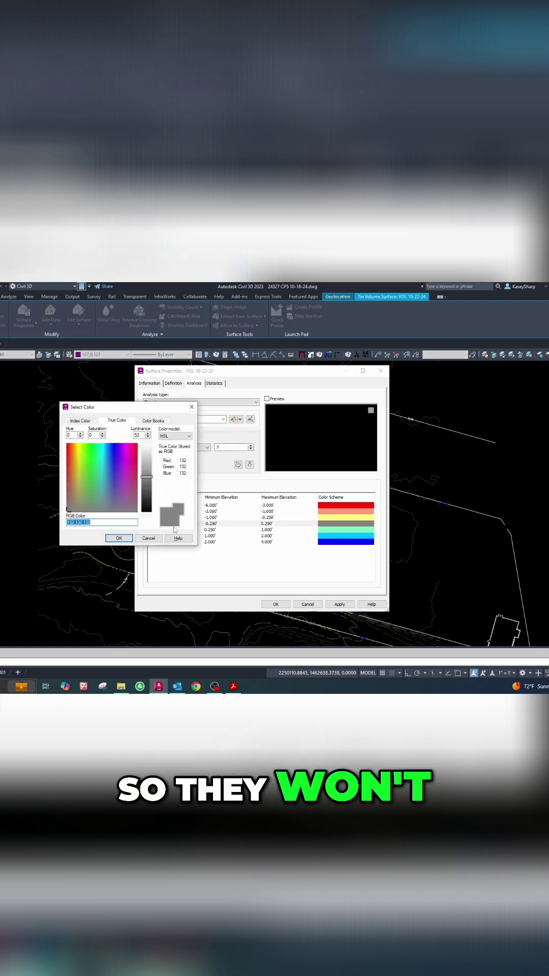
Set the neutral band to true white 255,255,255 so it plots as white
click(80, 420)
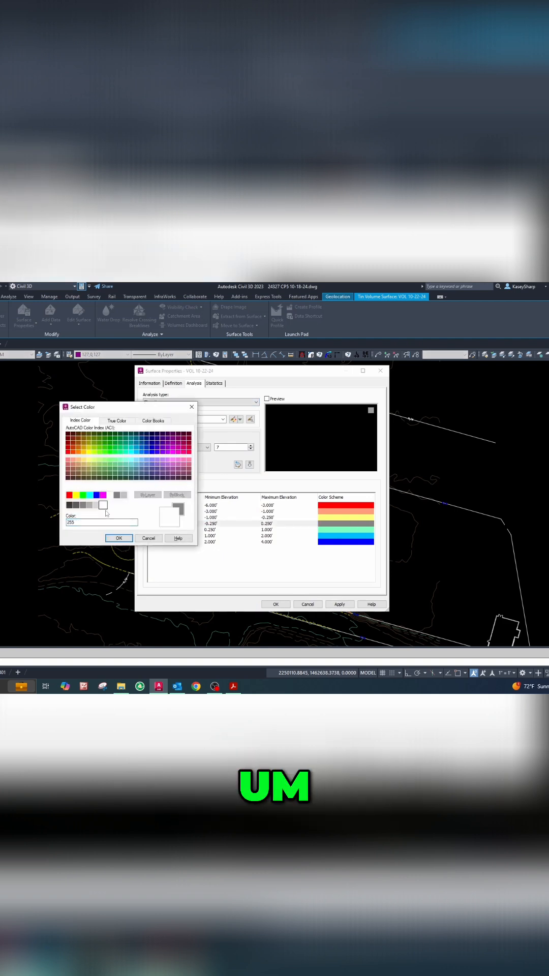
click(118, 538)
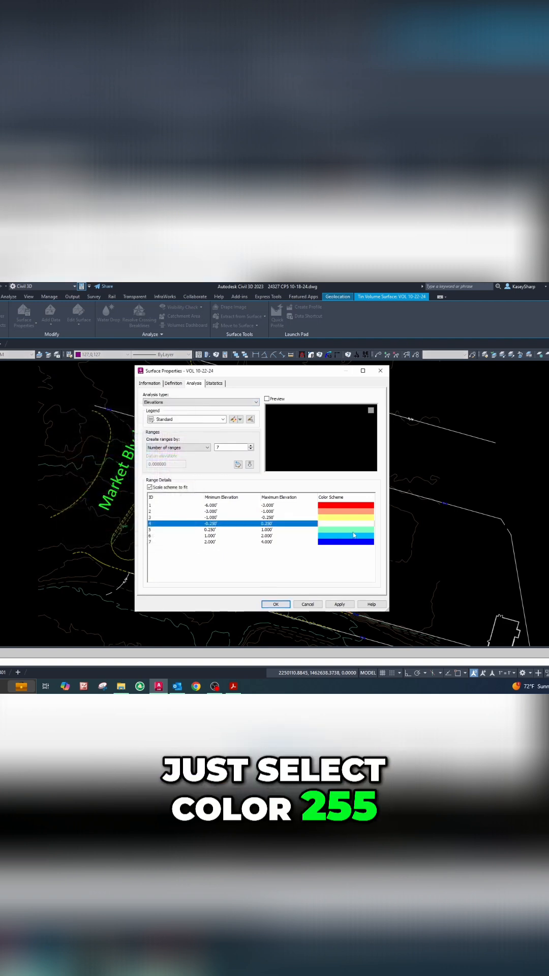
click(346, 529)
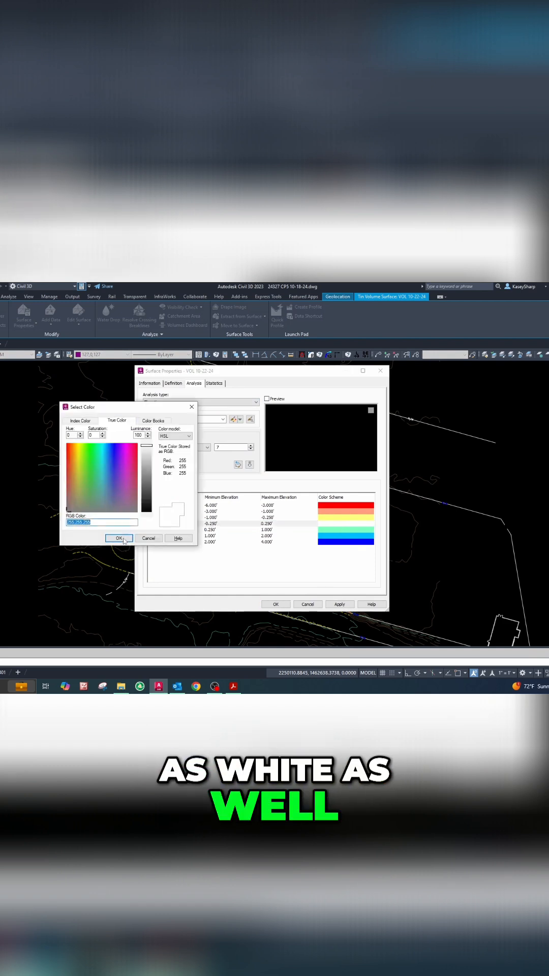
click(118, 538)
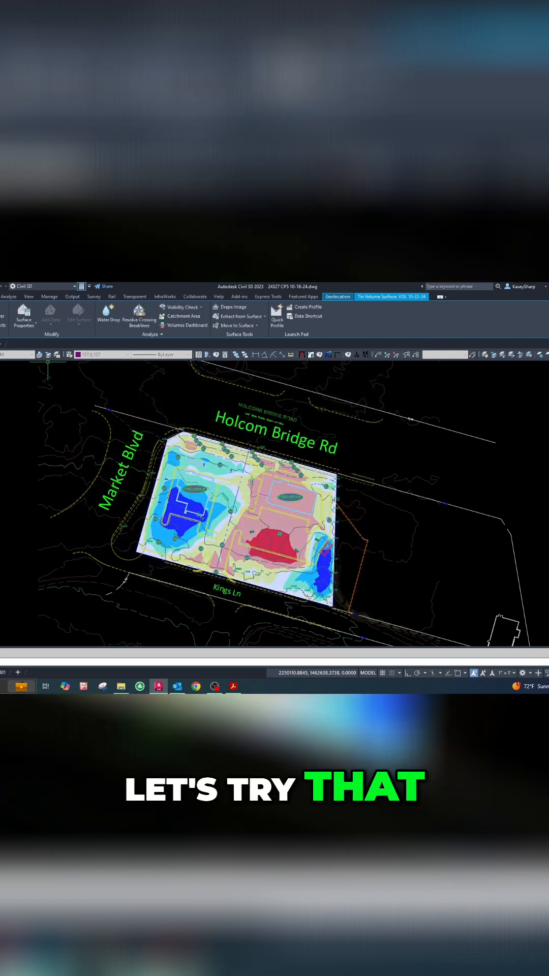